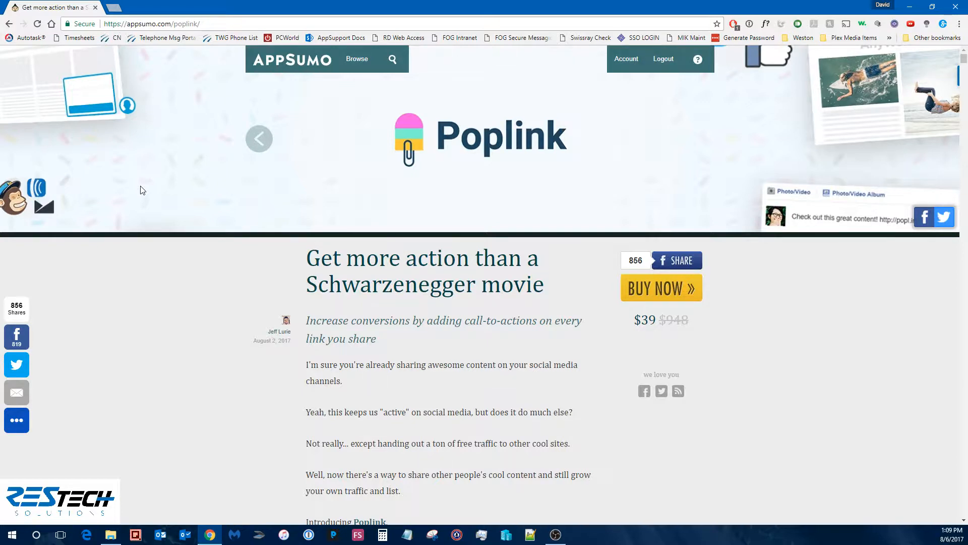
mouse_move(187, 169)
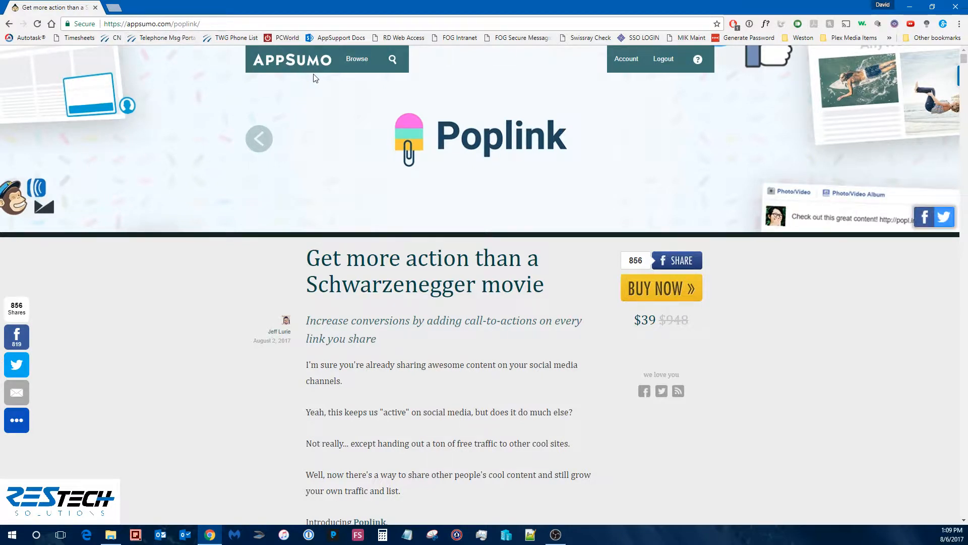
mouse_move(504, 120)
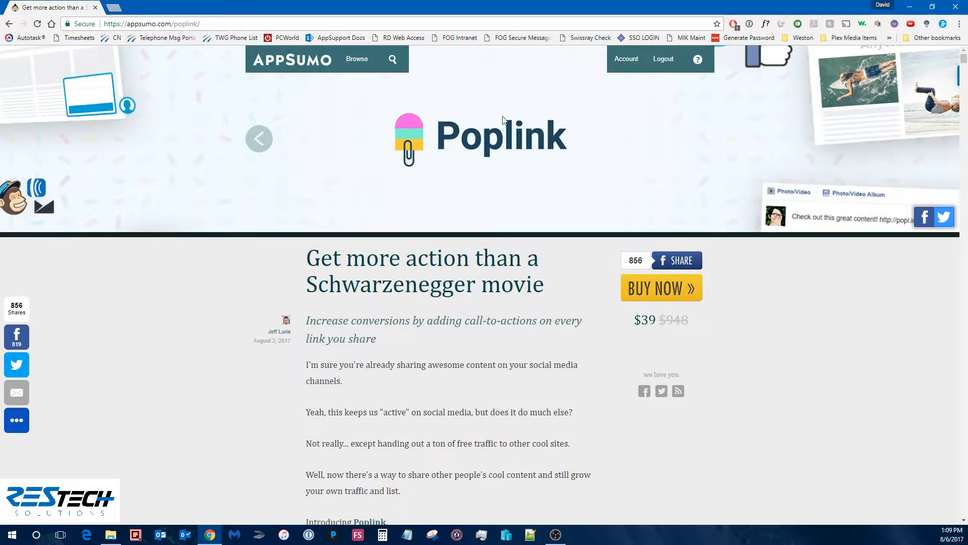
mouse_move(563, 180)
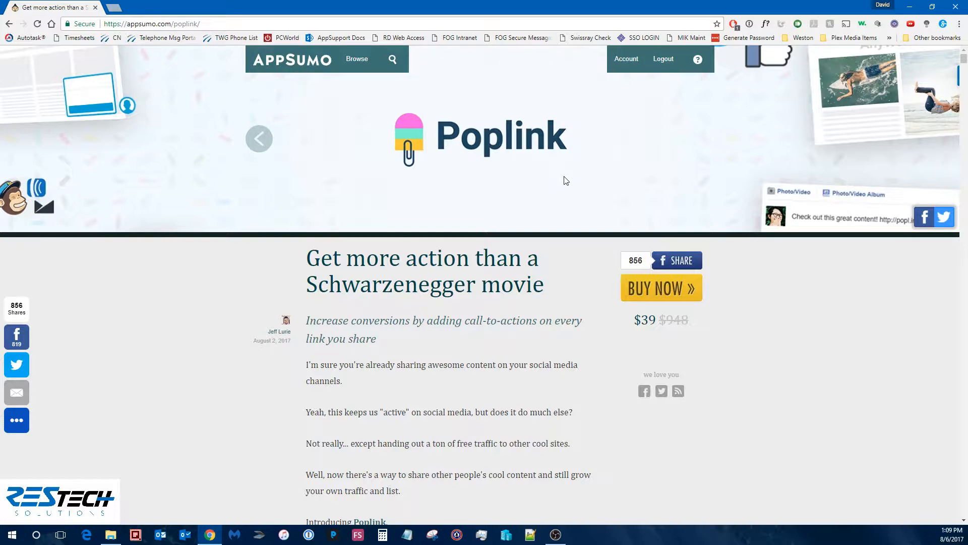
- Scroll past the three-step explanation to the Poplink analytics dashboard and highlight the $39 price
scroll("down", 3)
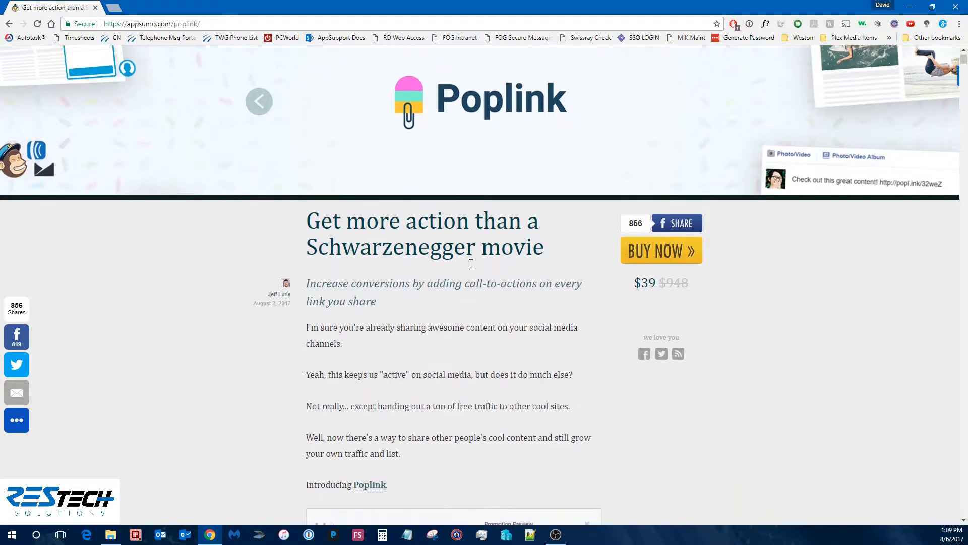
scroll("down", 3)
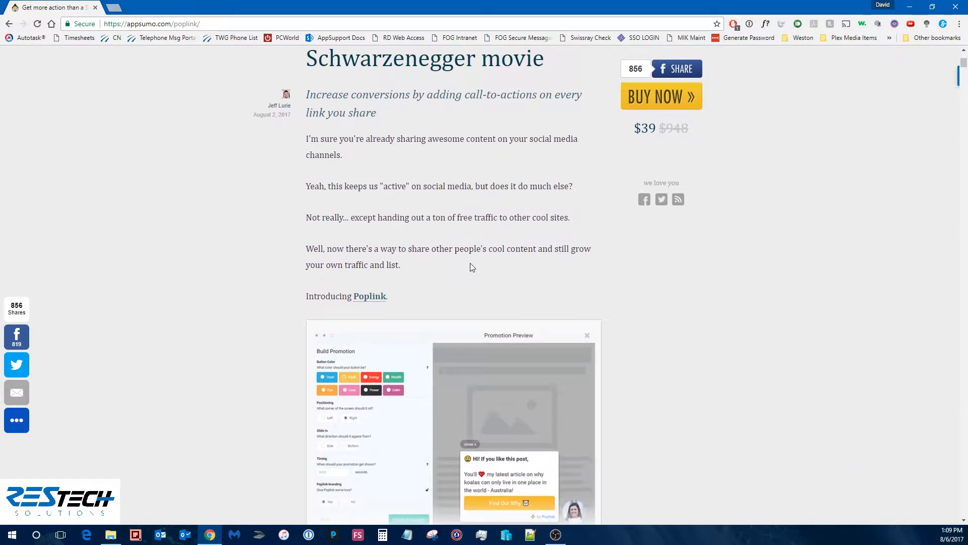
scroll("down", 3)
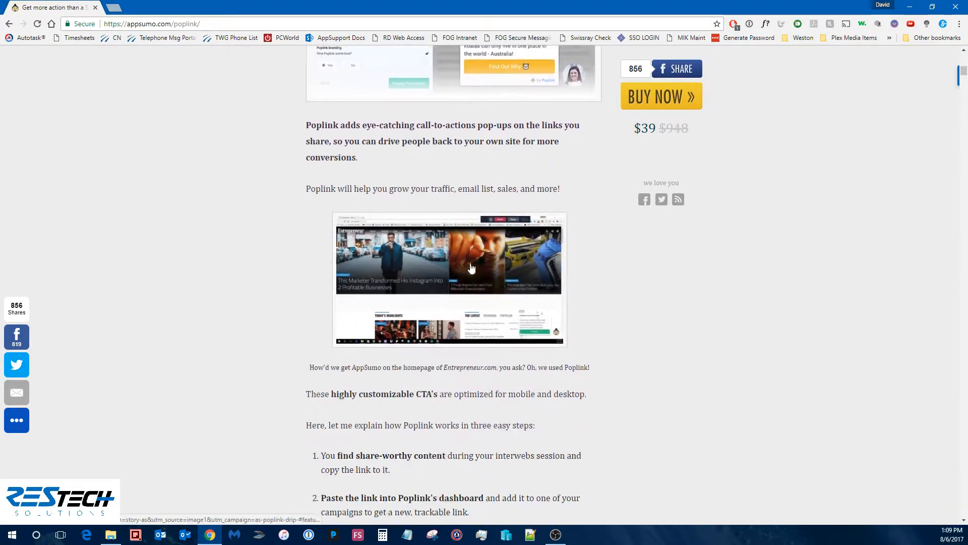
scroll("down", 3)
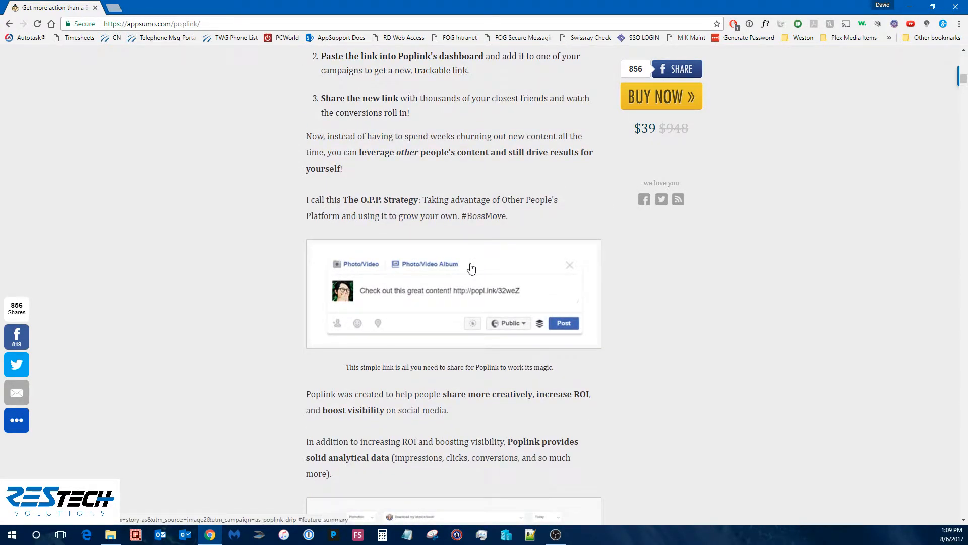
scroll("down", 3)
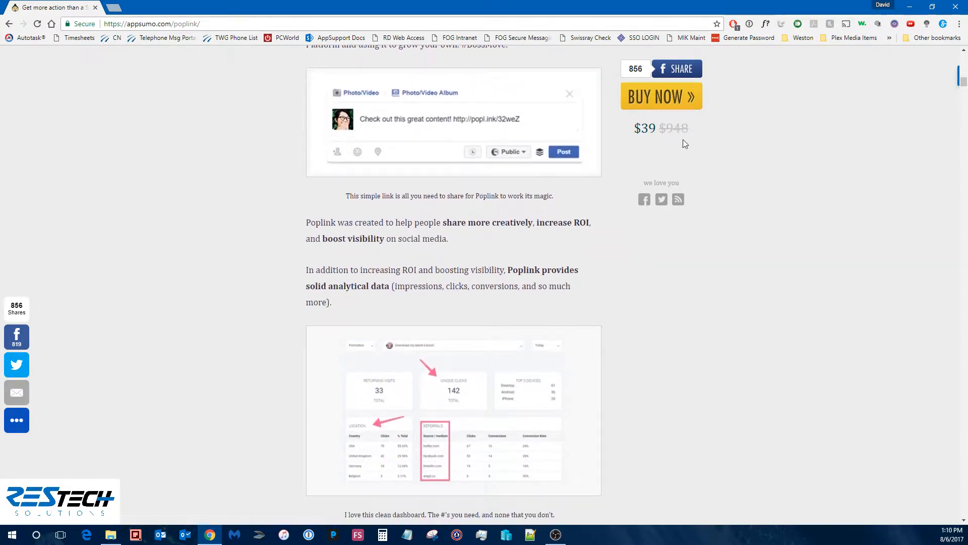
mouse_move(662, 96)
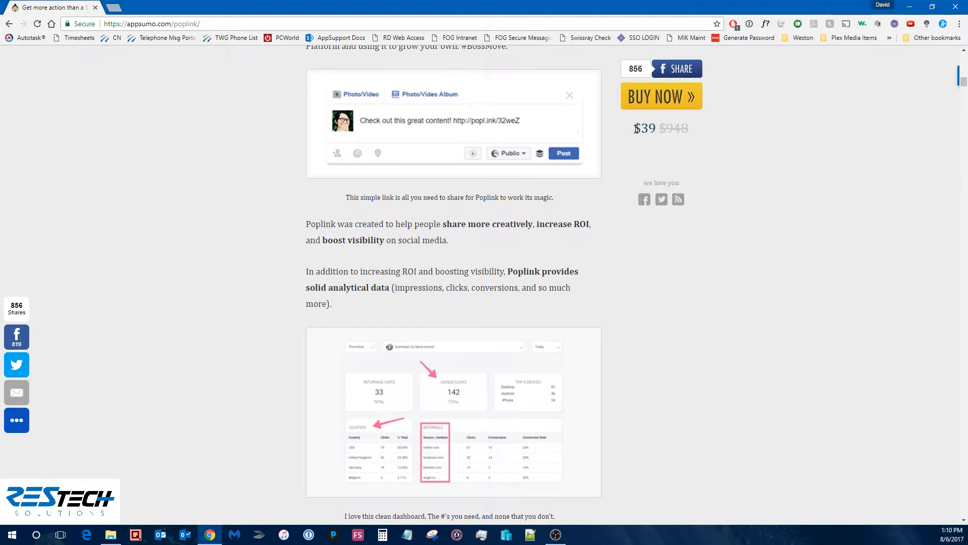
double_click(645, 128)
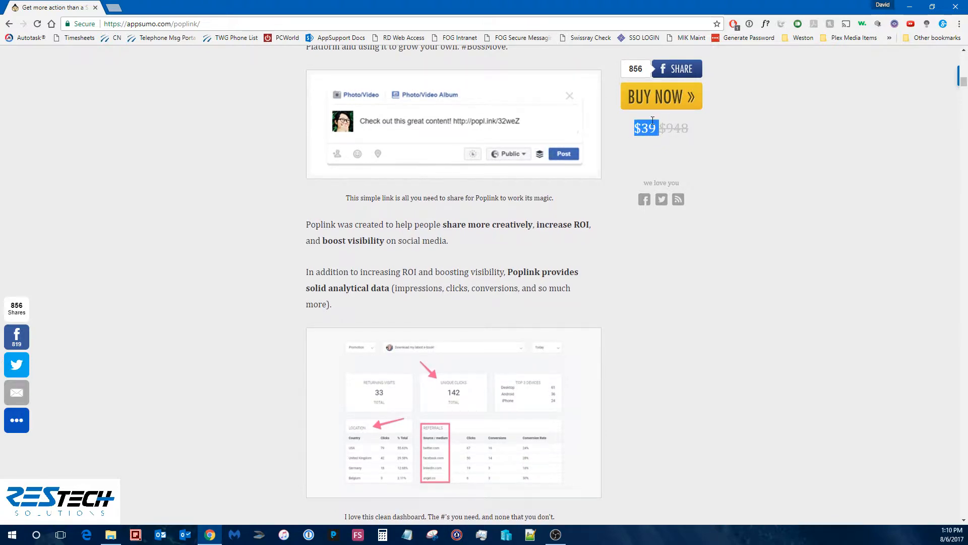
mouse_move(649, 146)
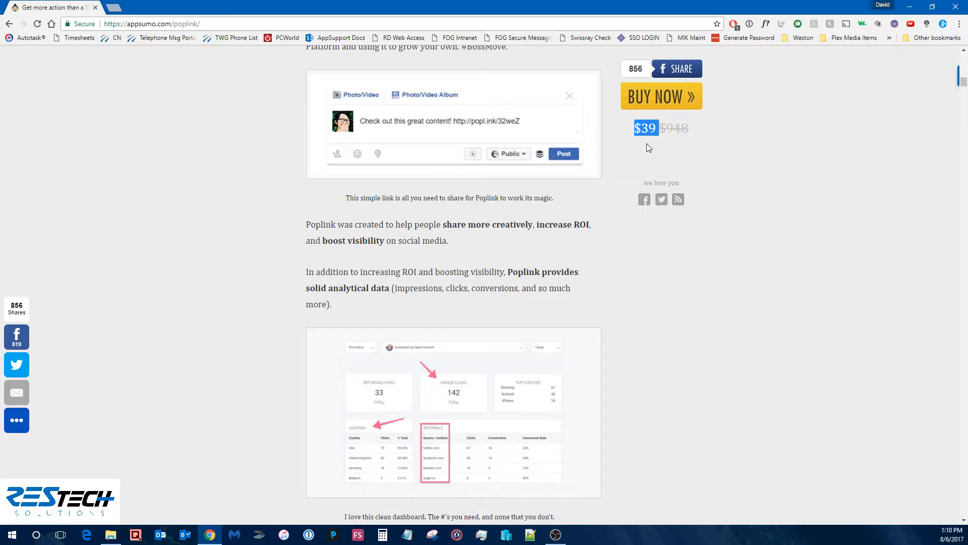
mouse_move(652, 146)
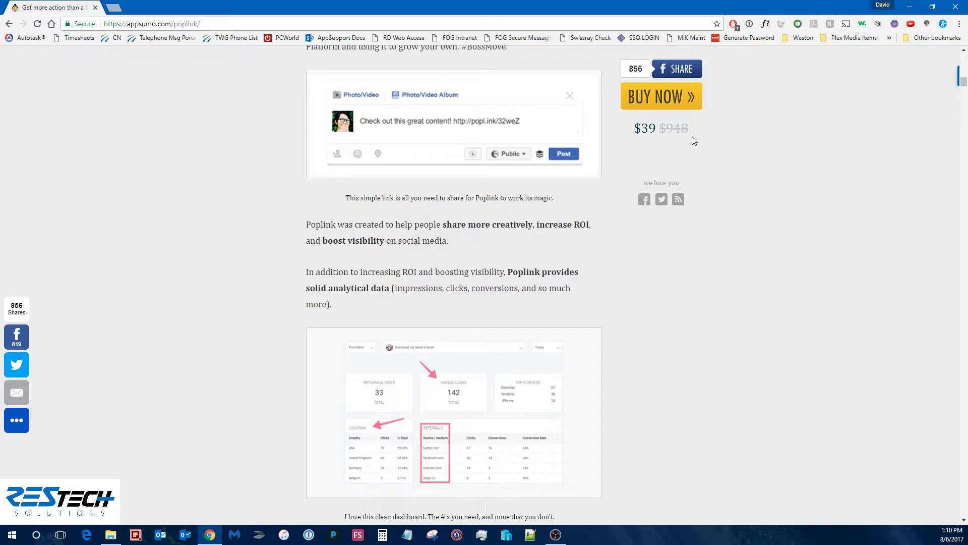
- Scroll down to the $39 Lifetime Access plan box and the comments section below
scroll("down", 3)
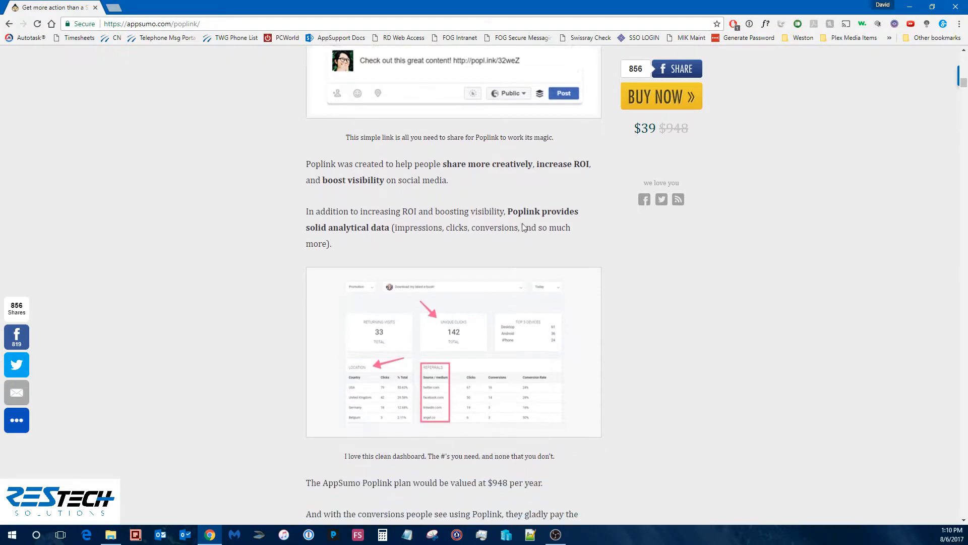
scroll("down", 3)
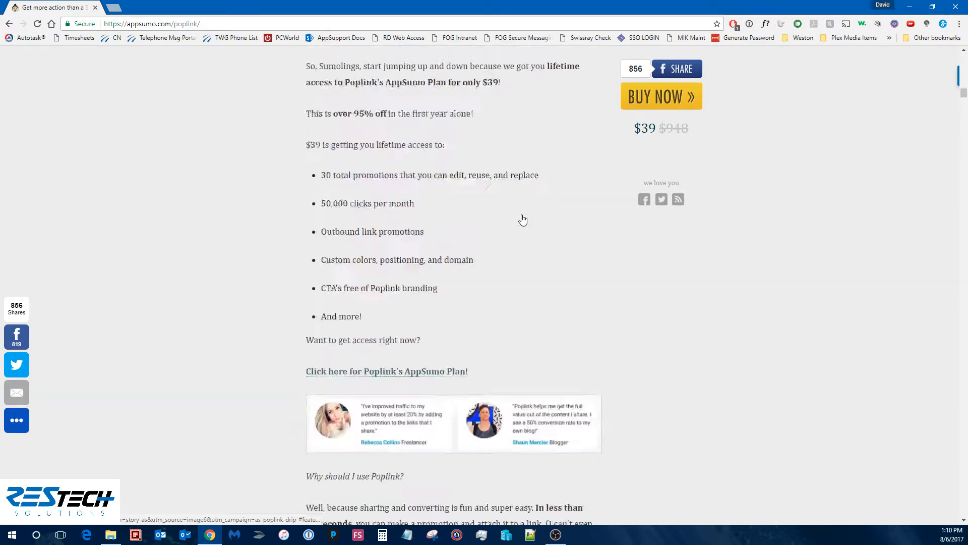
scroll("down", 3)
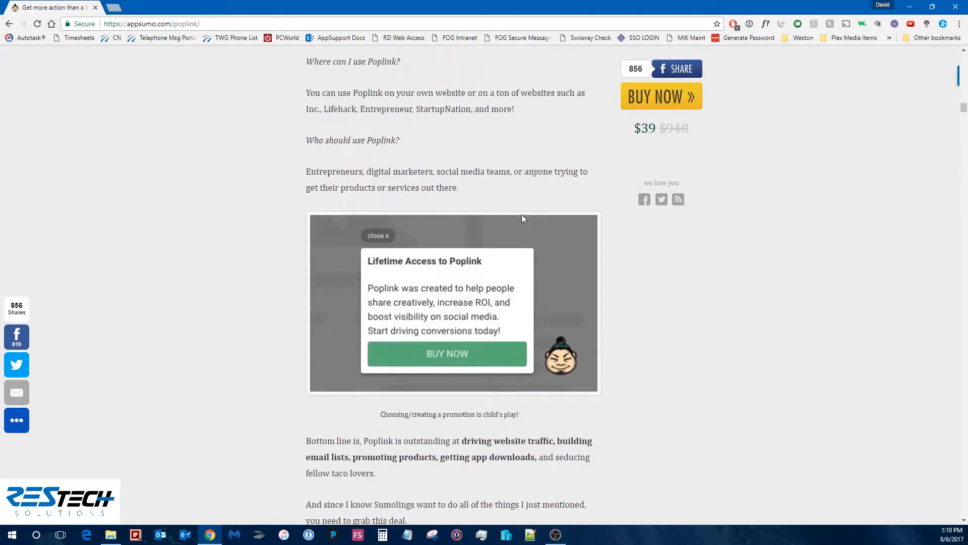
scroll("down", 3)
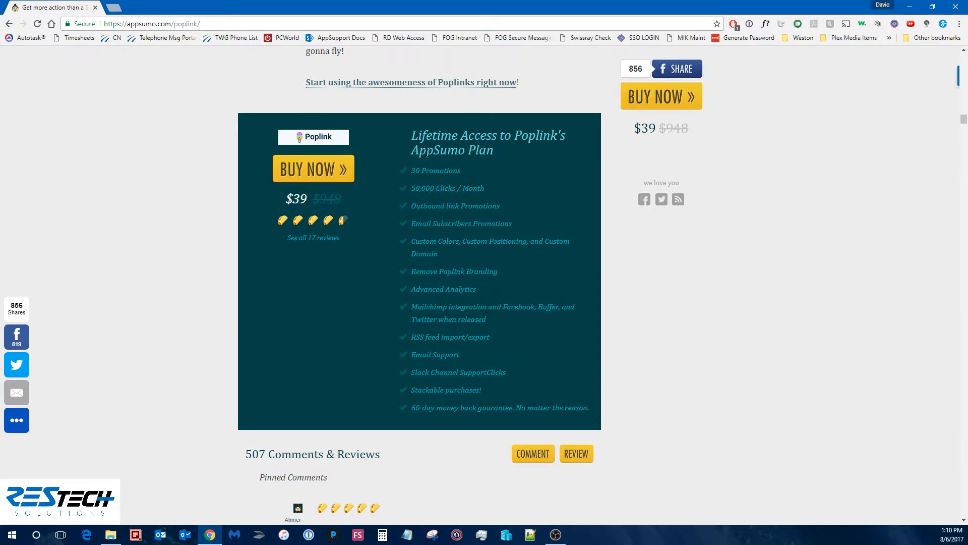
mouse_move(512, 188)
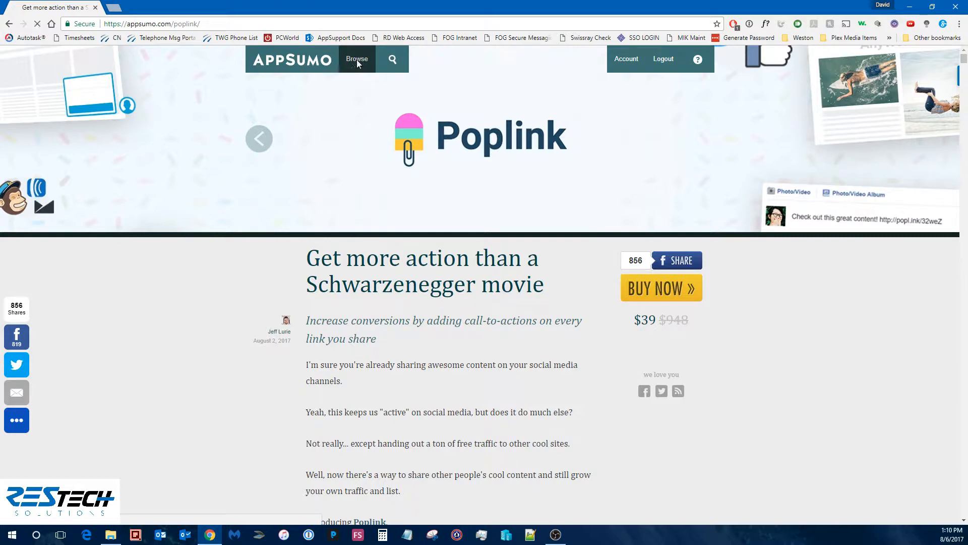
- Open the list of current deals and browse its first page
left_click(357, 59)
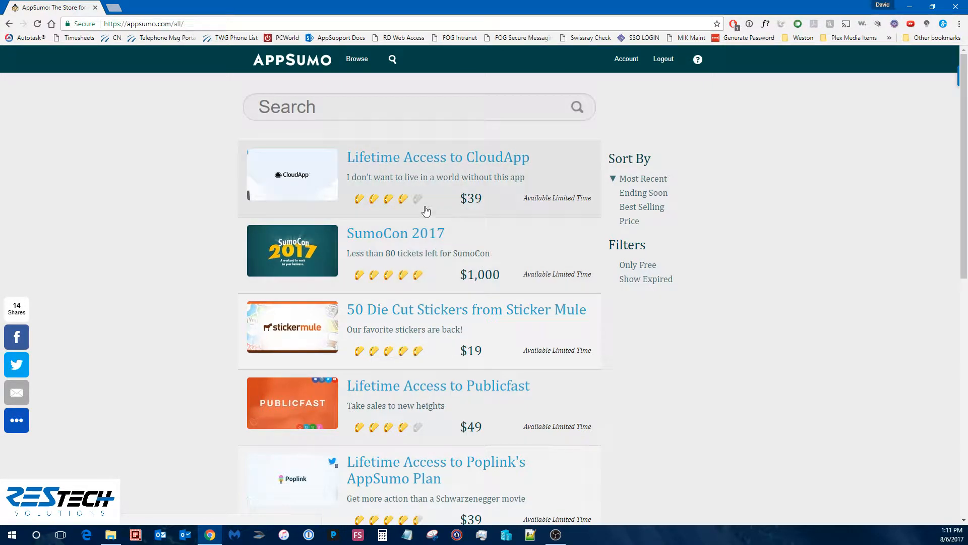
mouse_move(524, 267)
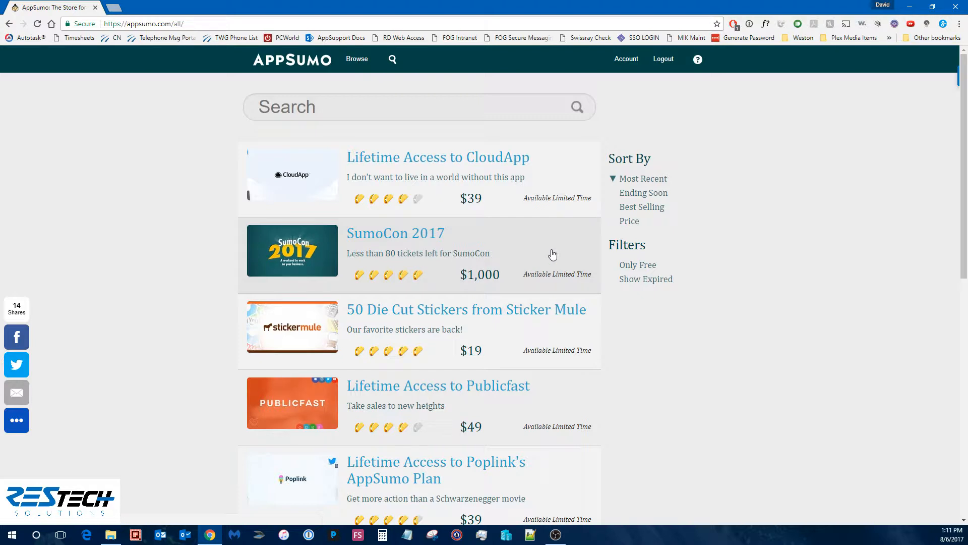
mouse_move(408, 170)
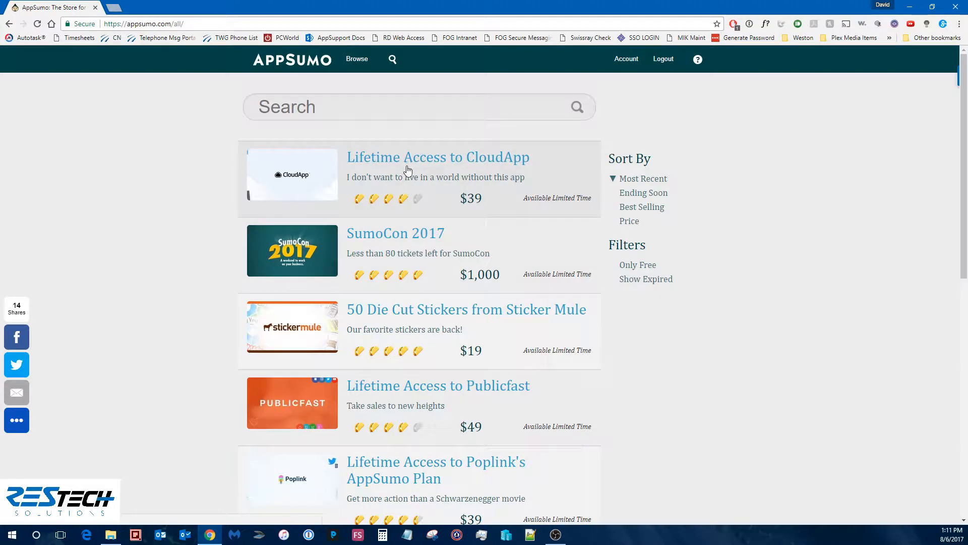
mouse_move(507, 166)
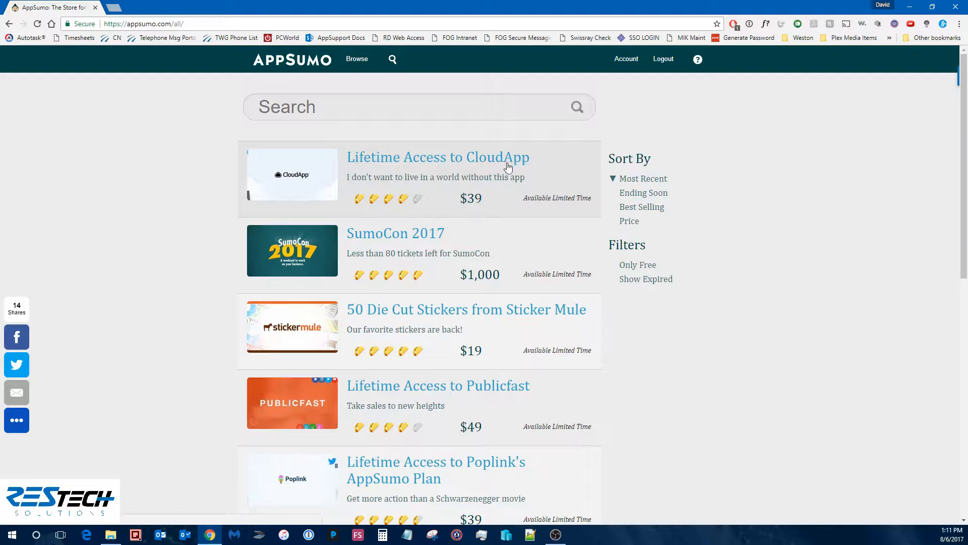
scroll("down", 3)
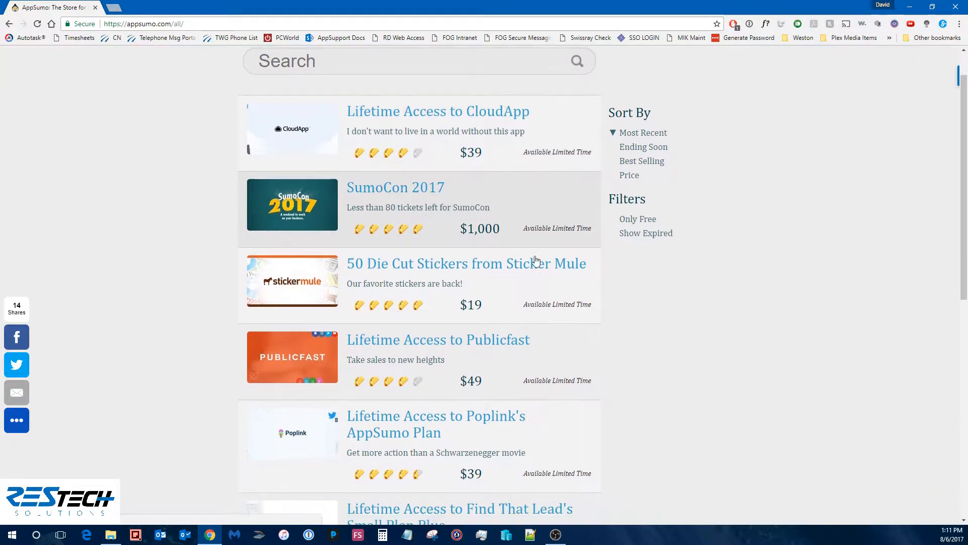
scroll("down", 3)
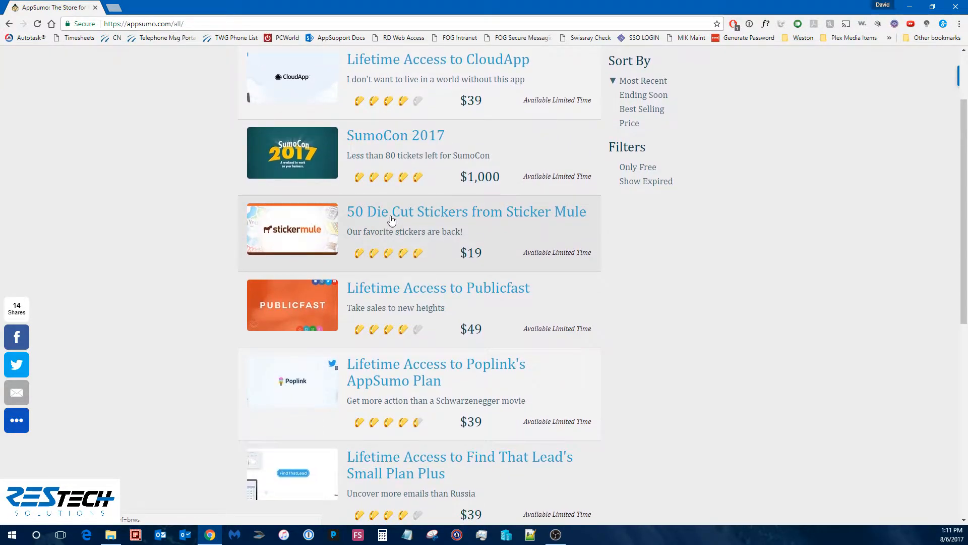
mouse_move(397, 216)
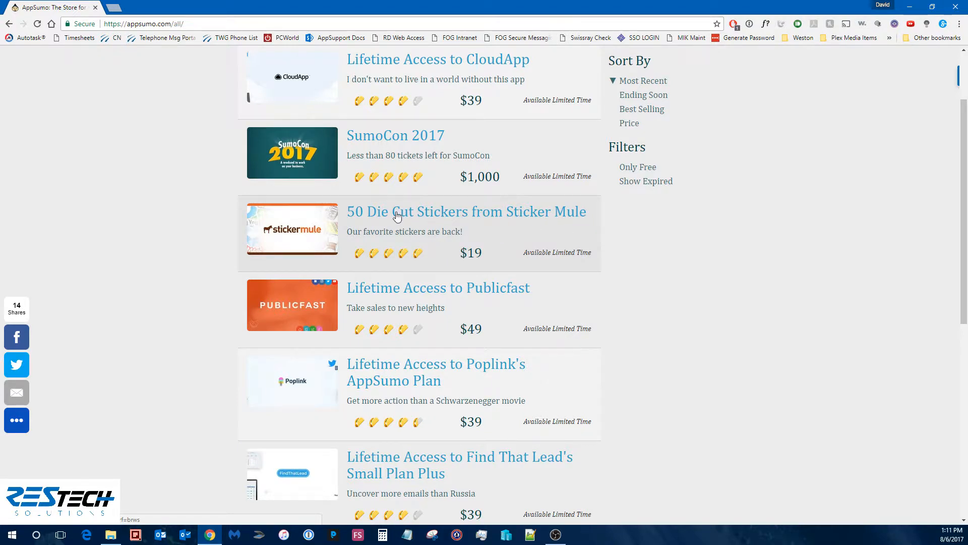
mouse_move(475, 225)
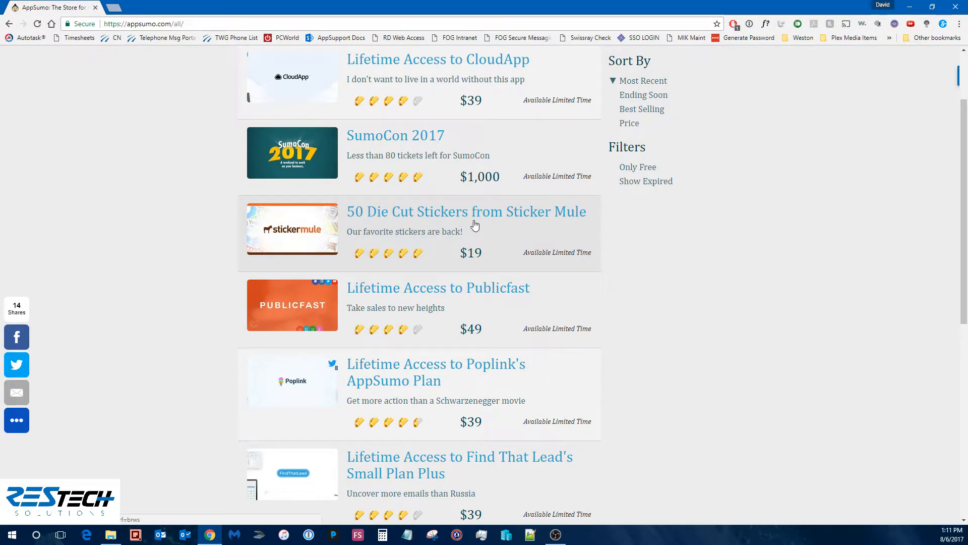
mouse_move(298, 237)
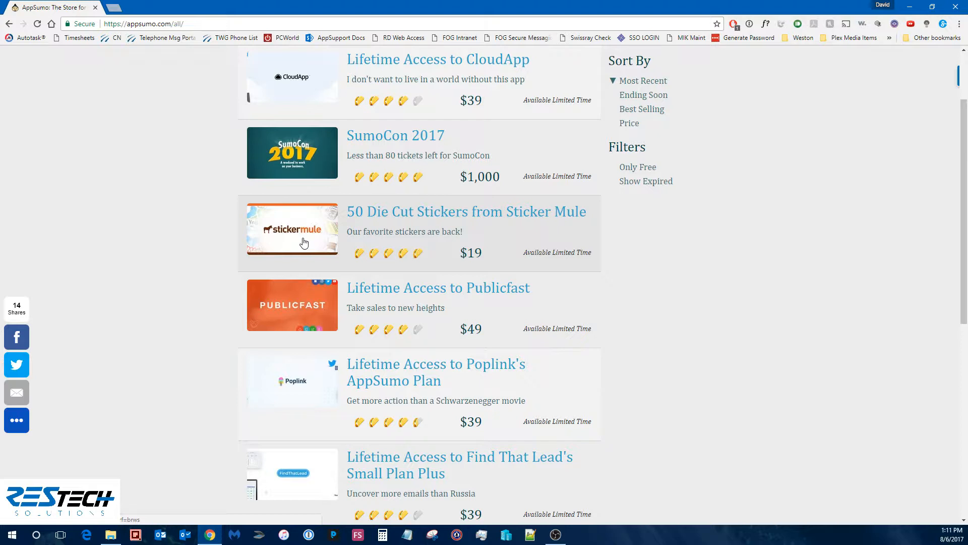
mouse_move(466, 297)
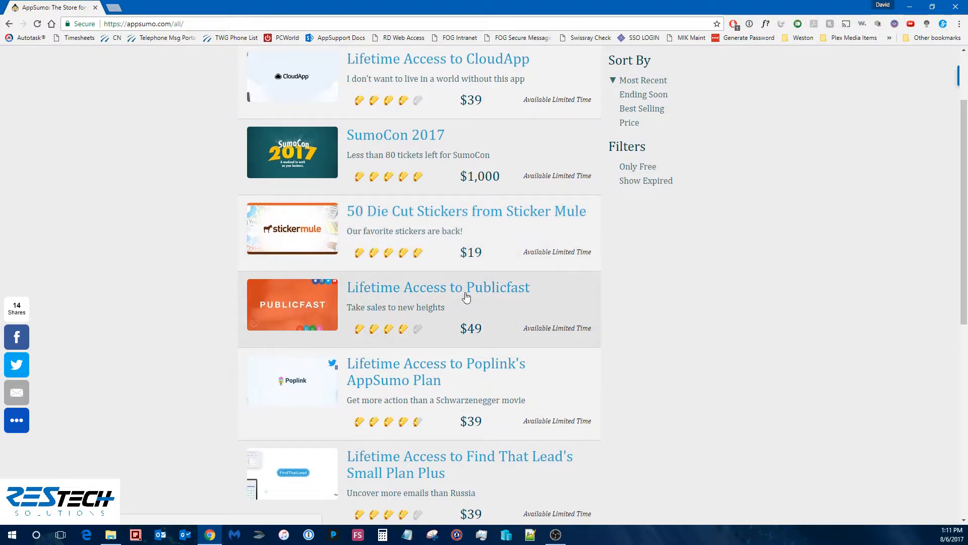
scroll("down", 3)
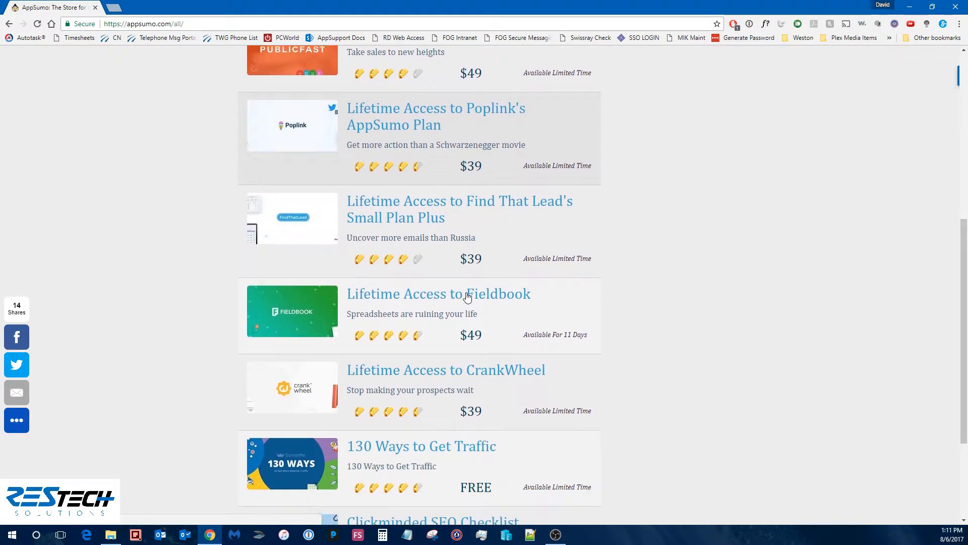
- Scroll to the bottom of the deals list and go to page 2
scroll("down", 3)
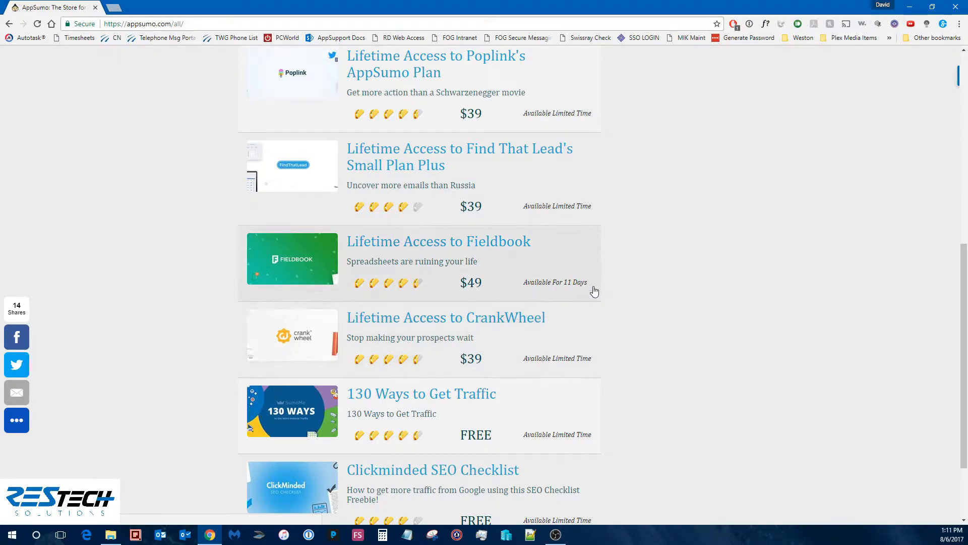
mouse_move(589, 234)
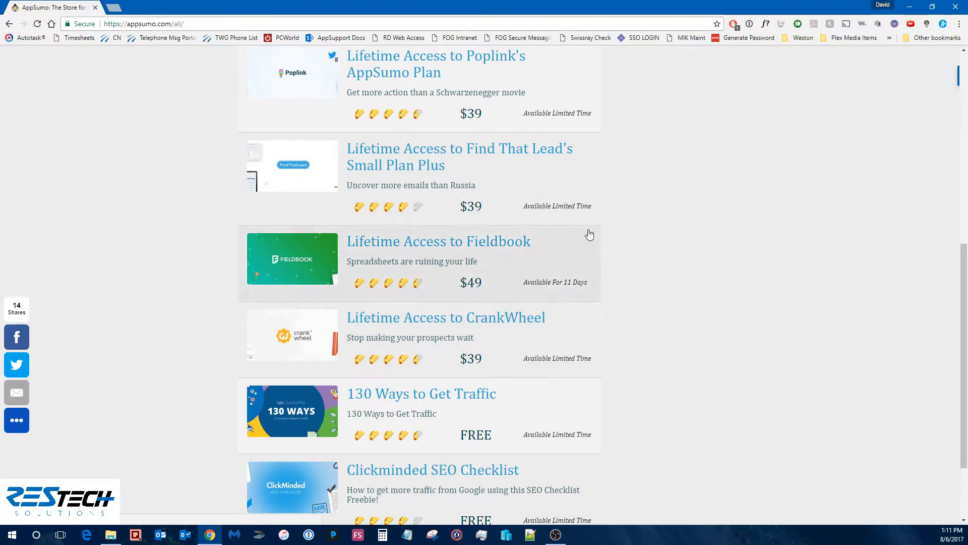
mouse_move(603, 221)
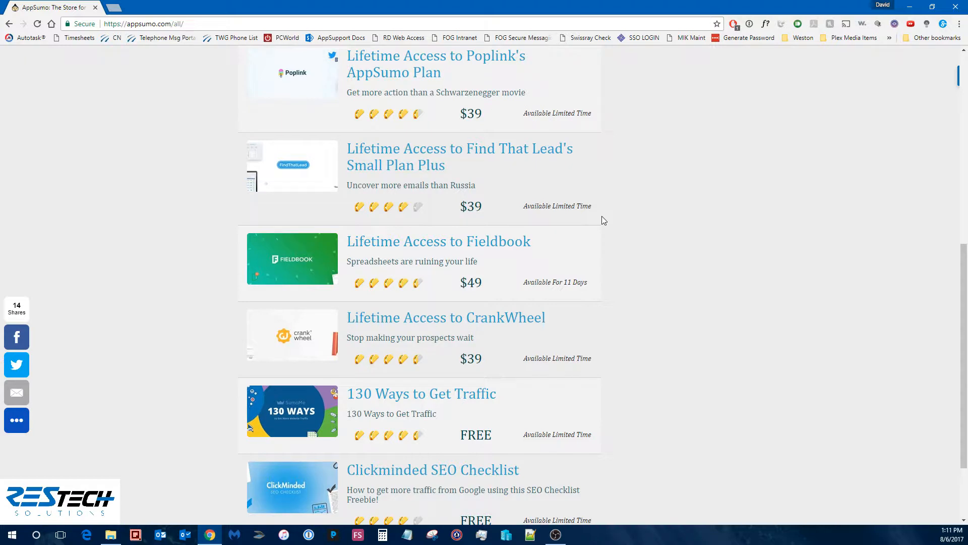
scroll("down", 3)
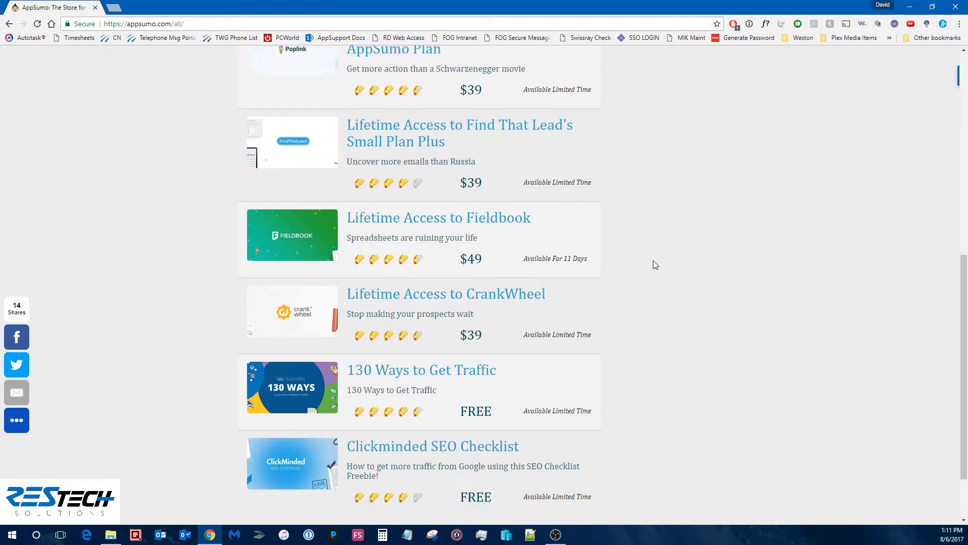
scroll("down", 3)
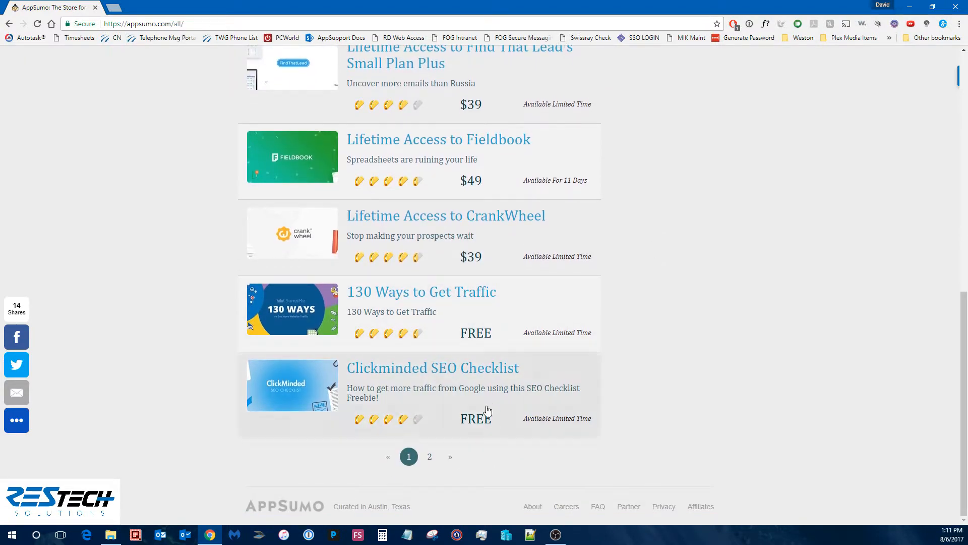
left_click(449, 457)
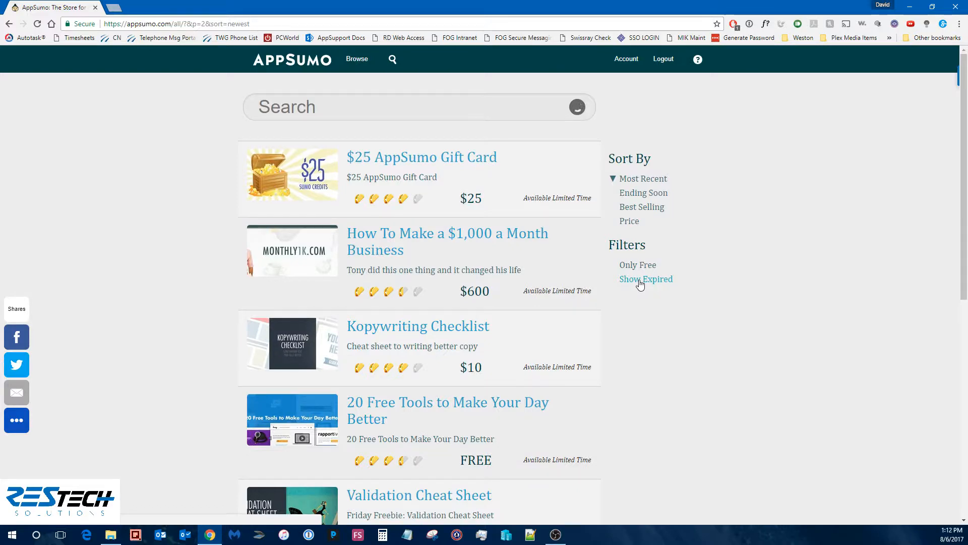
- Page through the deal list, including expired deals, to page 3 topped by Billy Premium
scroll("down", 3)
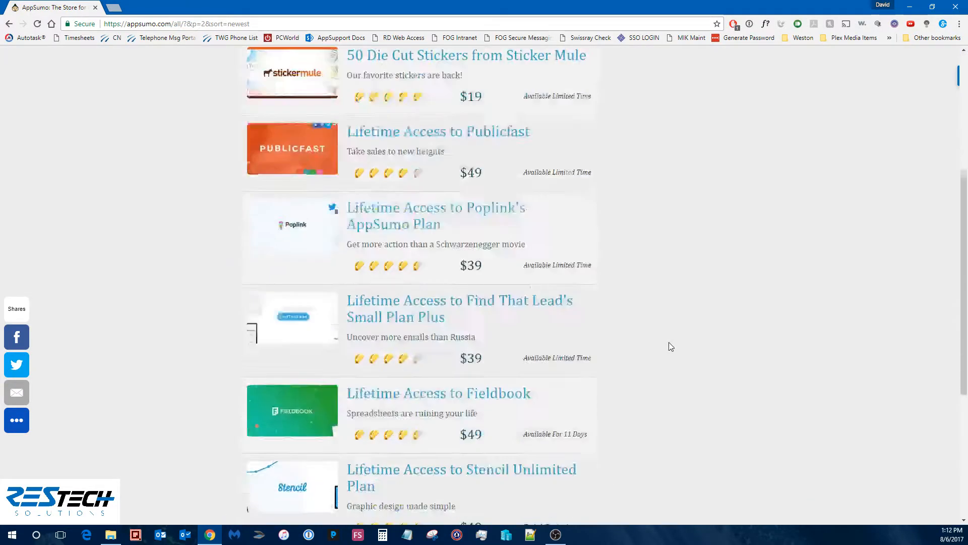
scroll("down", 3)
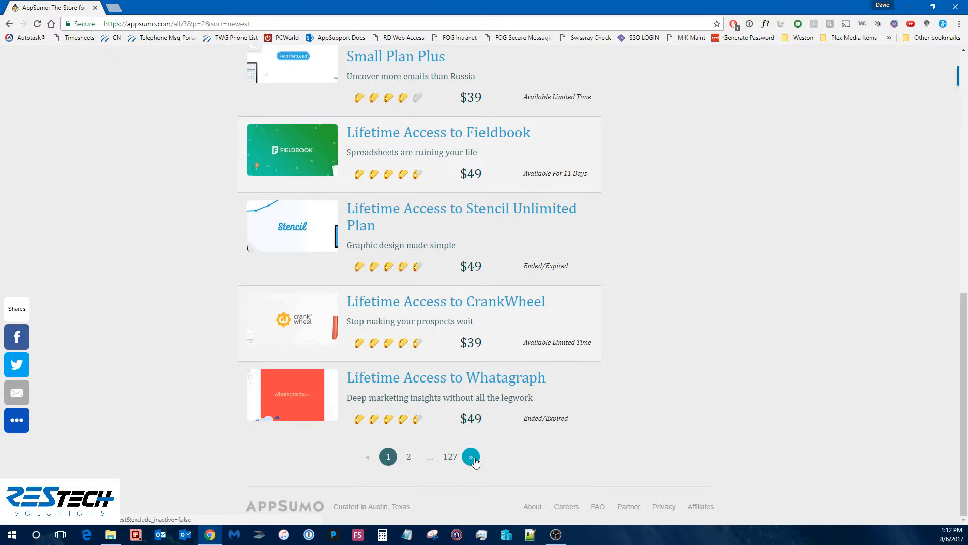
left_click(471, 457)
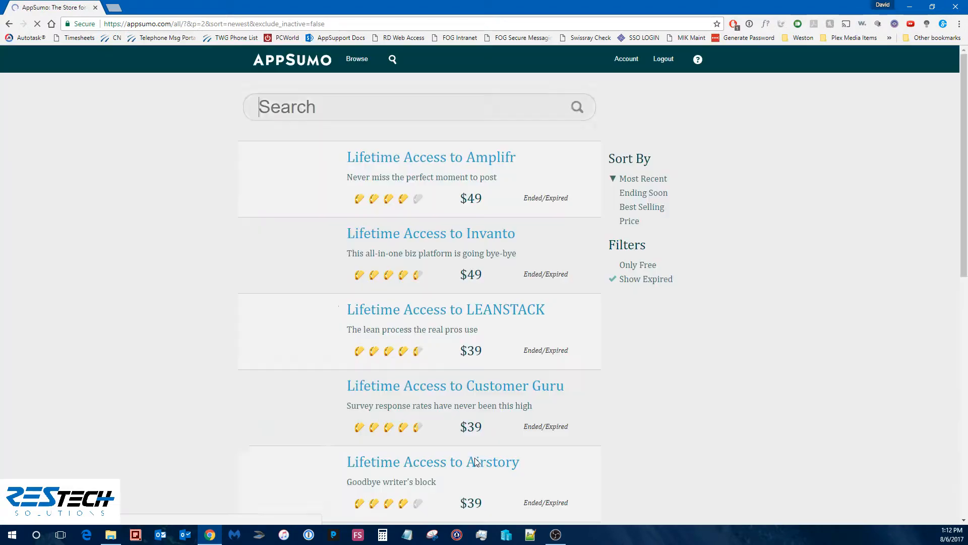
scroll("down", 3)
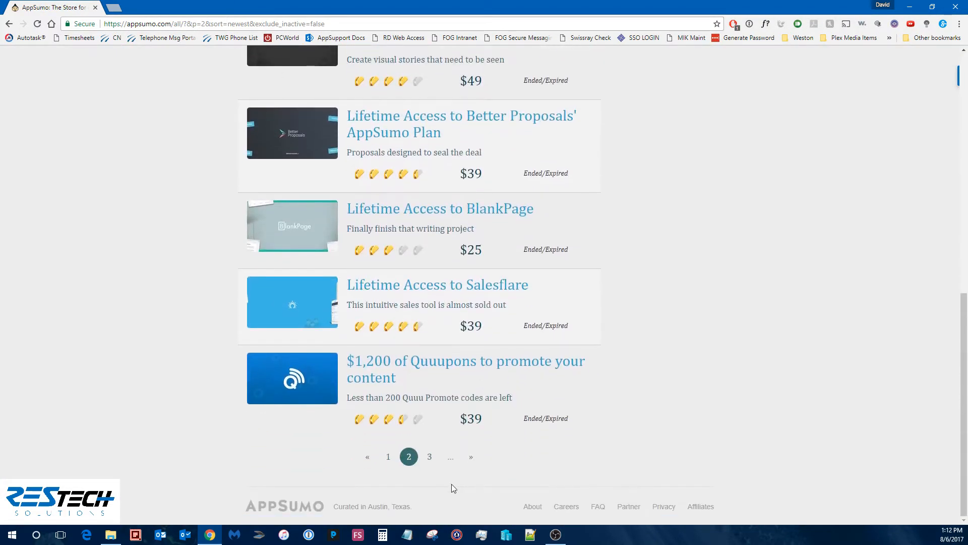
left_click(471, 456)
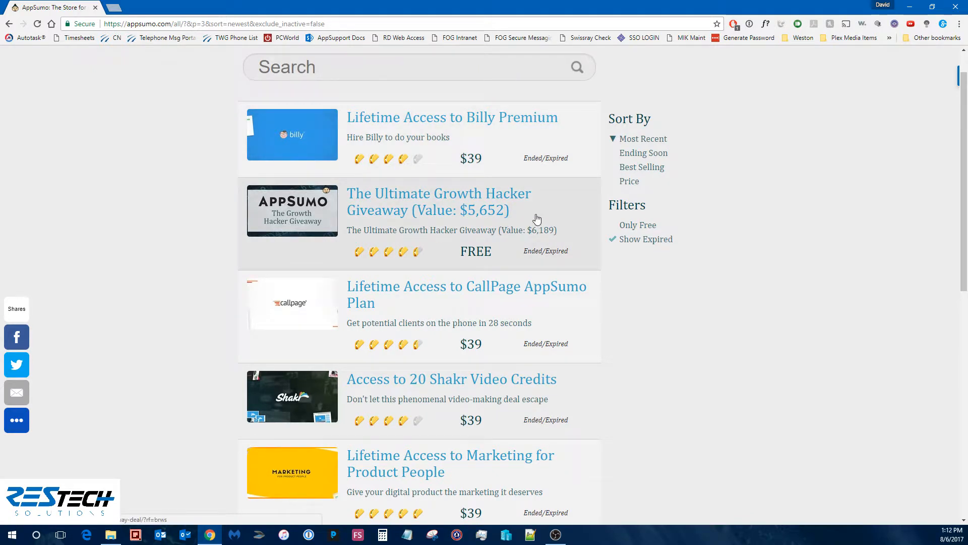
mouse_move(559, 342)
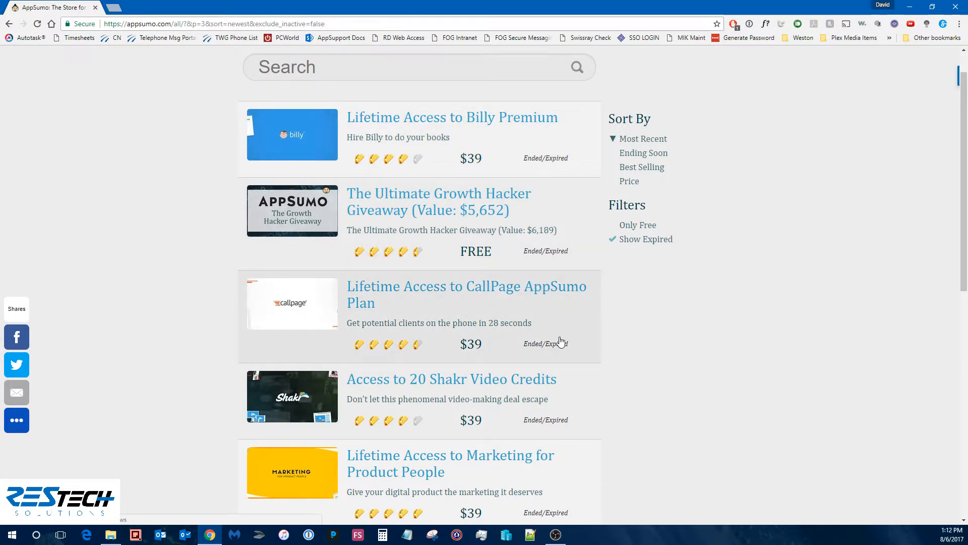
scroll("down", 3)
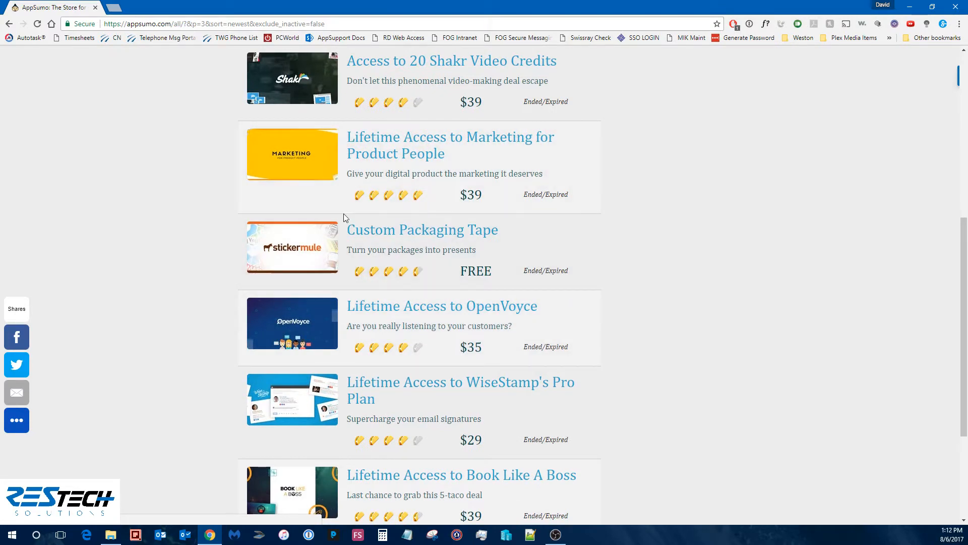
mouse_move(601, 303)
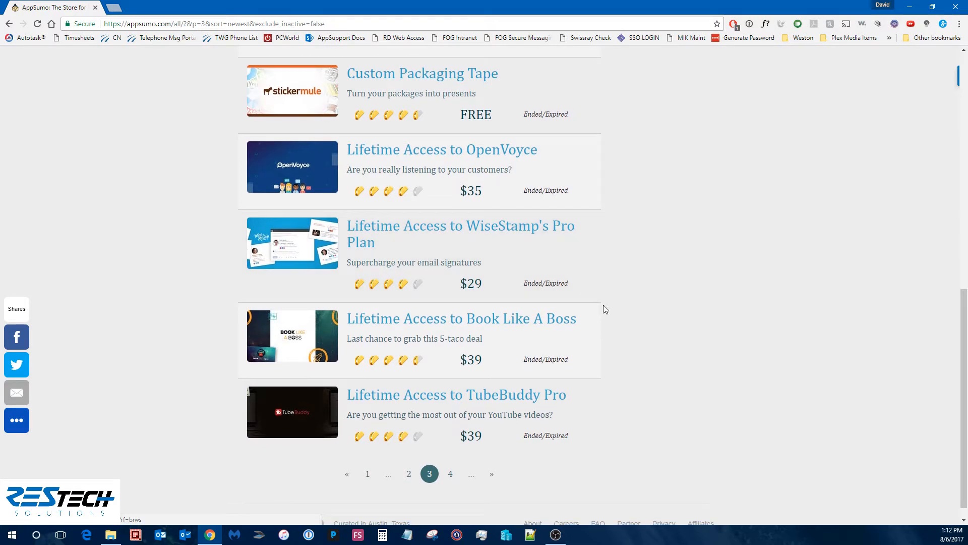
scroll("down", 3)
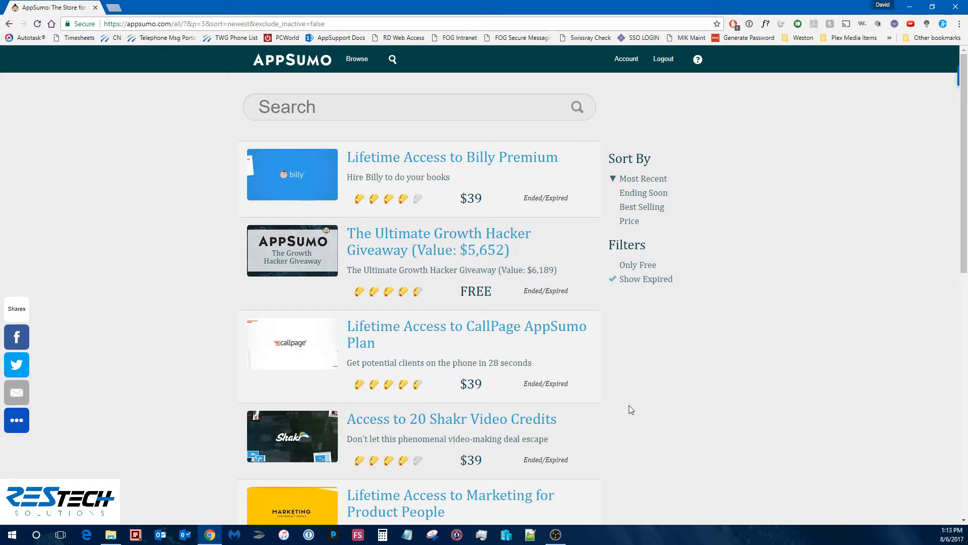
mouse_move(749, 192)
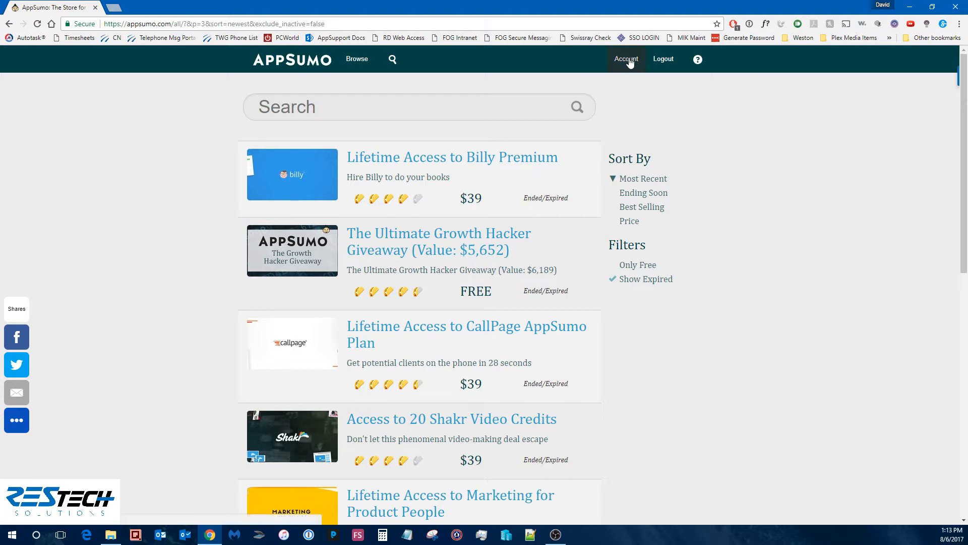
- Open the Account page showing 21 owned products, with Poplink the newest
left_click(626, 59)
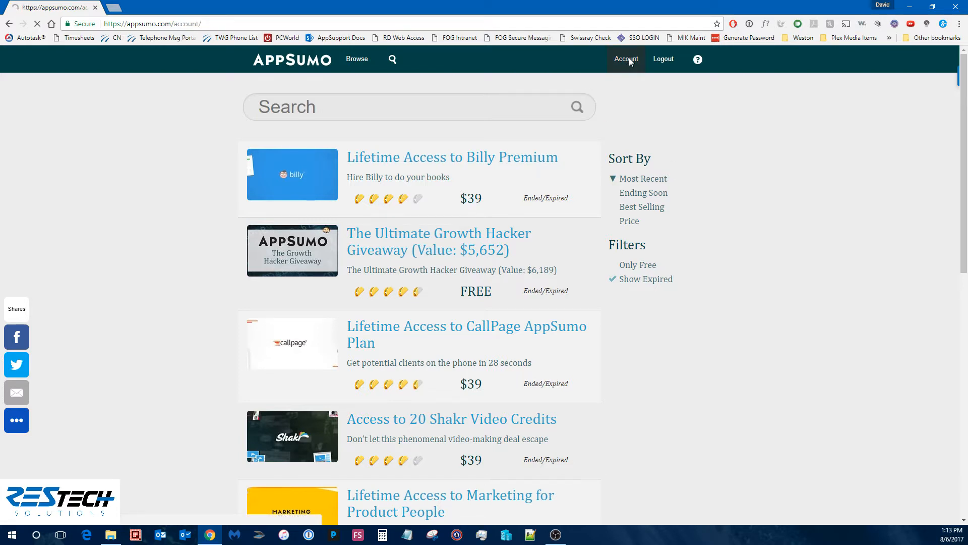
left_click(626, 59)
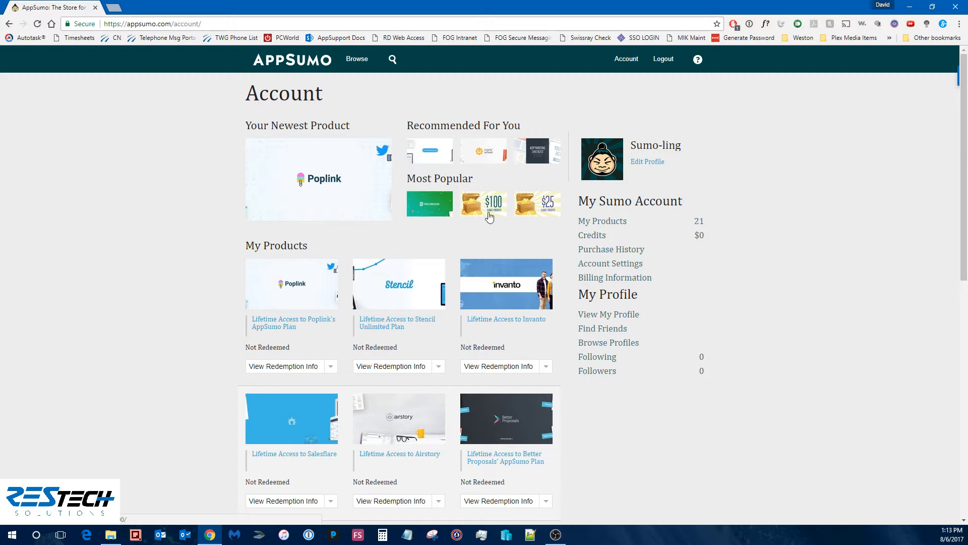
mouse_move(719, 224)
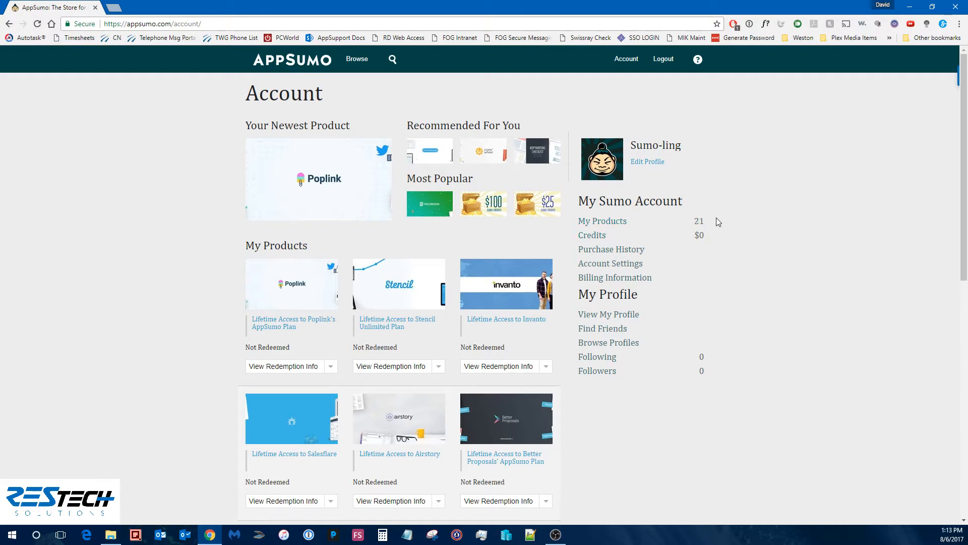
mouse_move(720, 238)
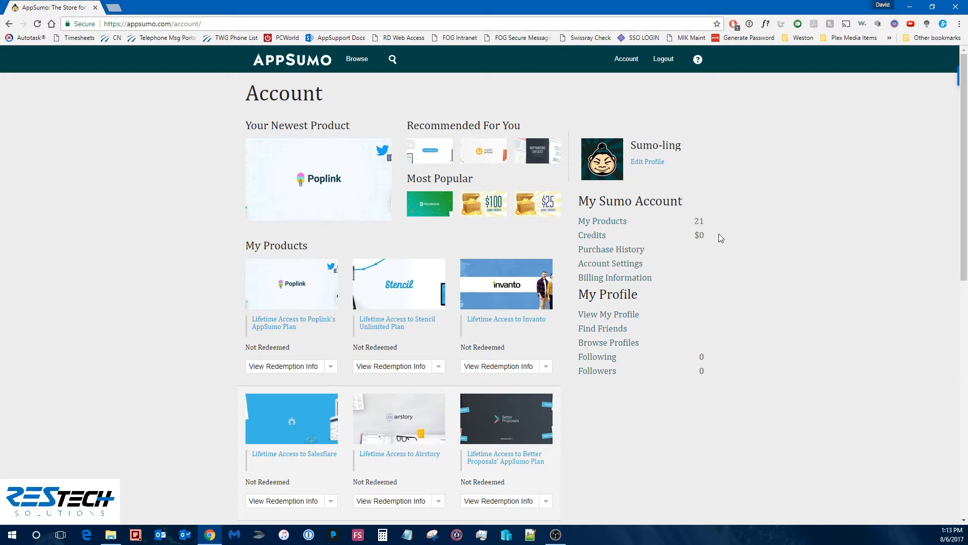
mouse_move(563, 234)
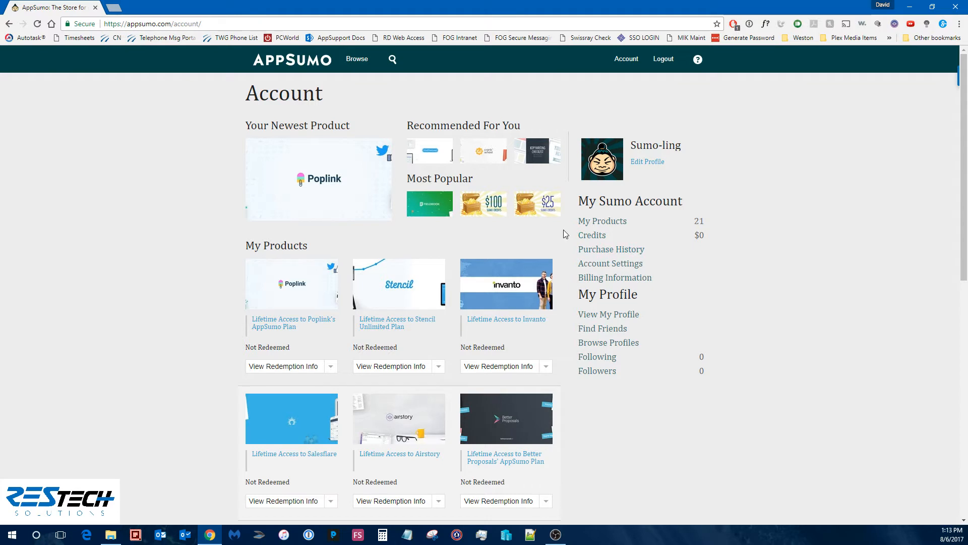
mouse_move(718, 247)
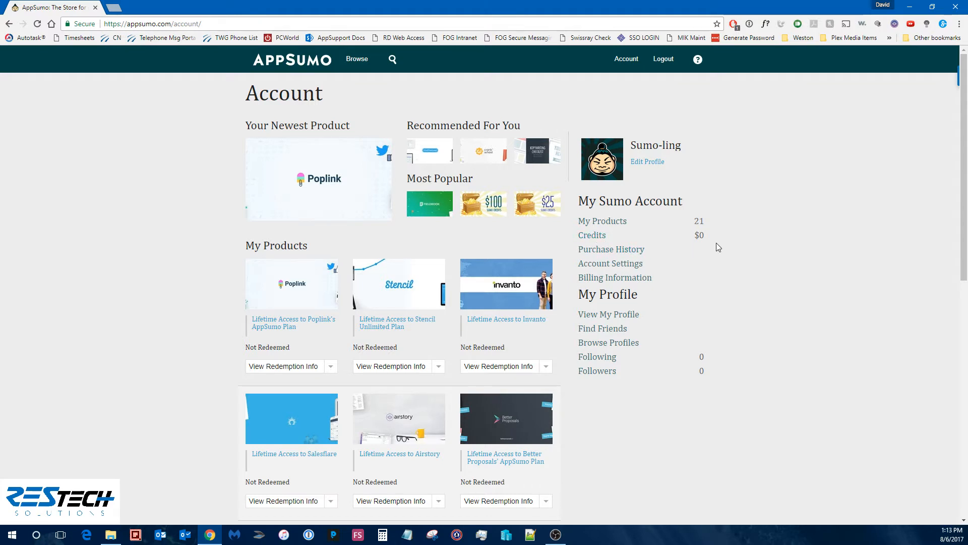
mouse_move(632, 248)
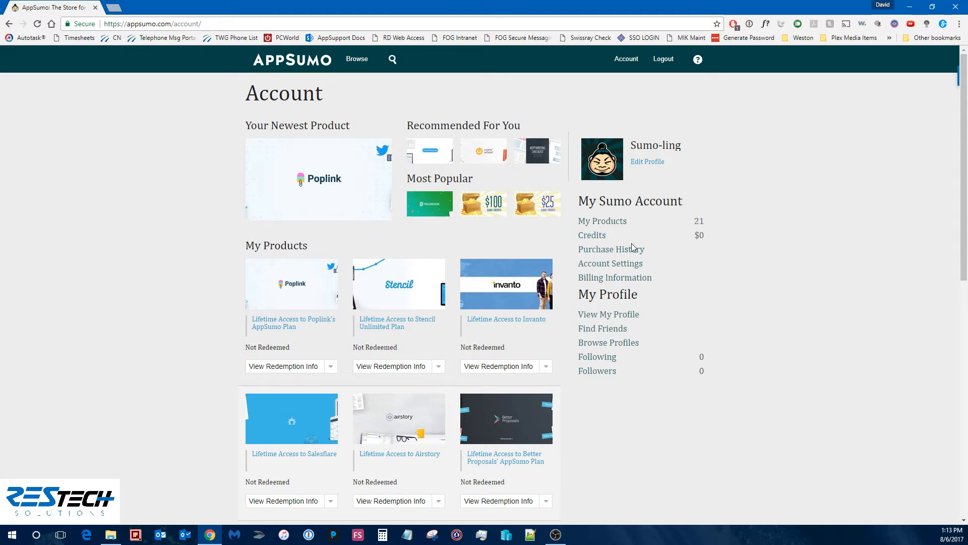
mouse_move(754, 258)
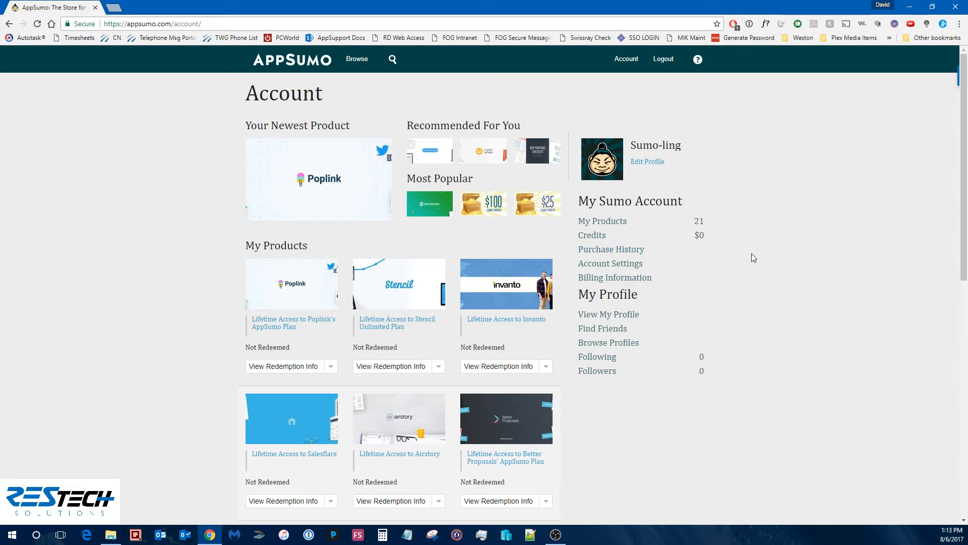
mouse_move(697, 295)
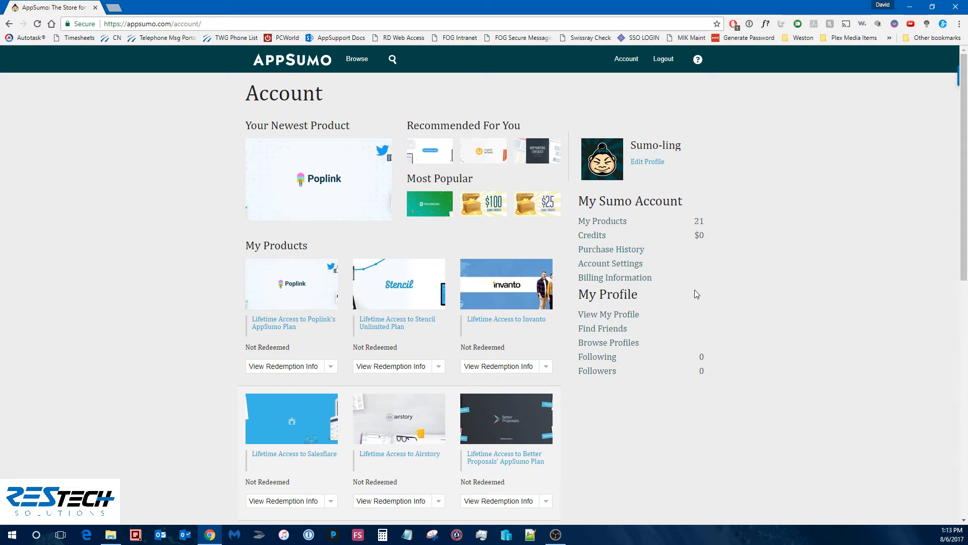